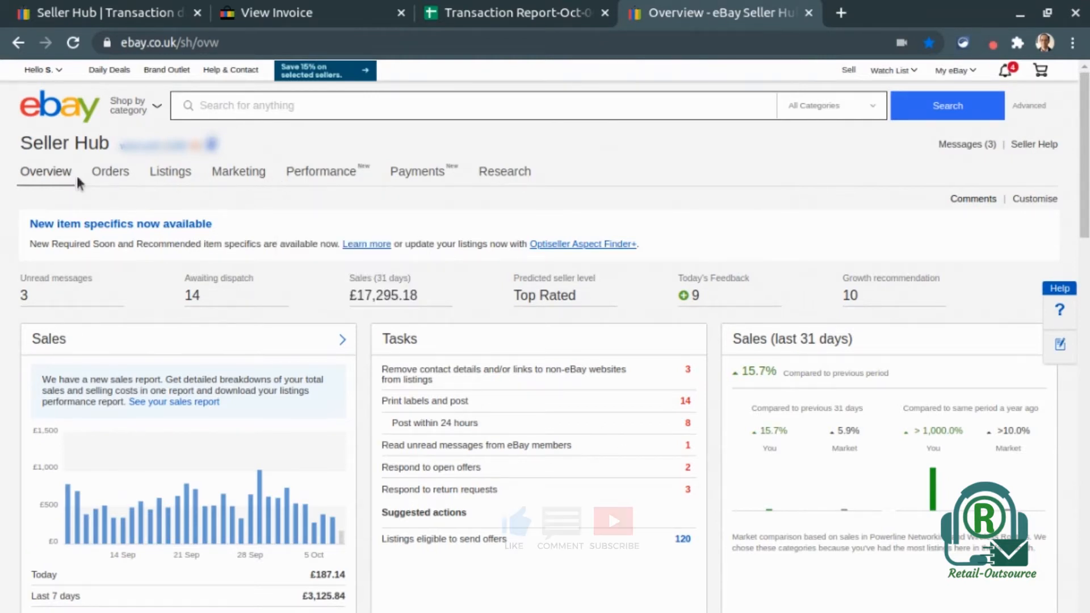
# Open the Payments Reports page listing earlier payout and transaction reports.
pyautogui.click(417, 171)
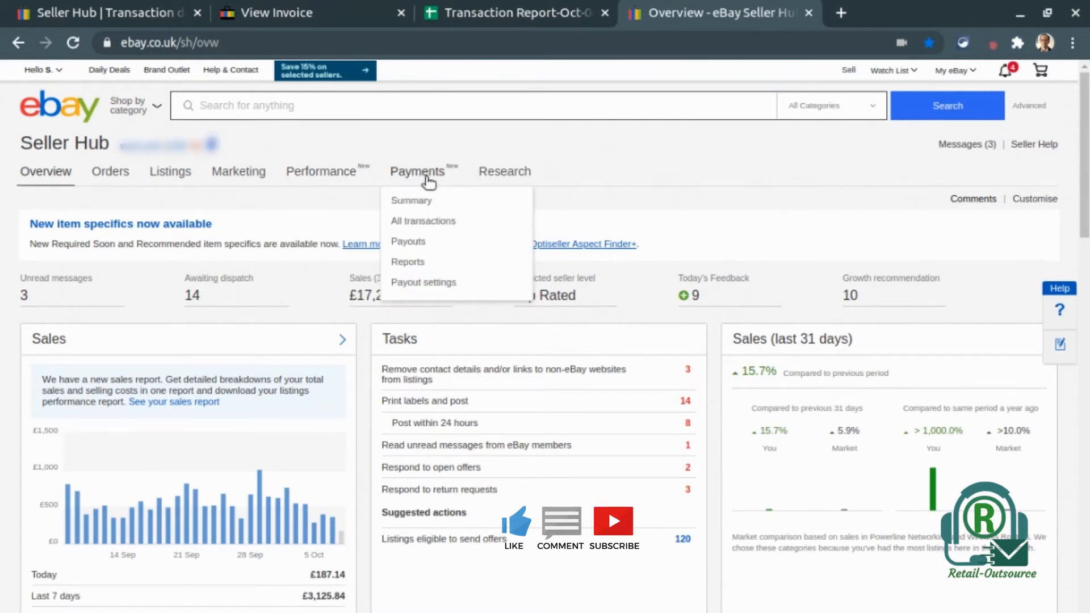
pyautogui.moveTo(407, 262)
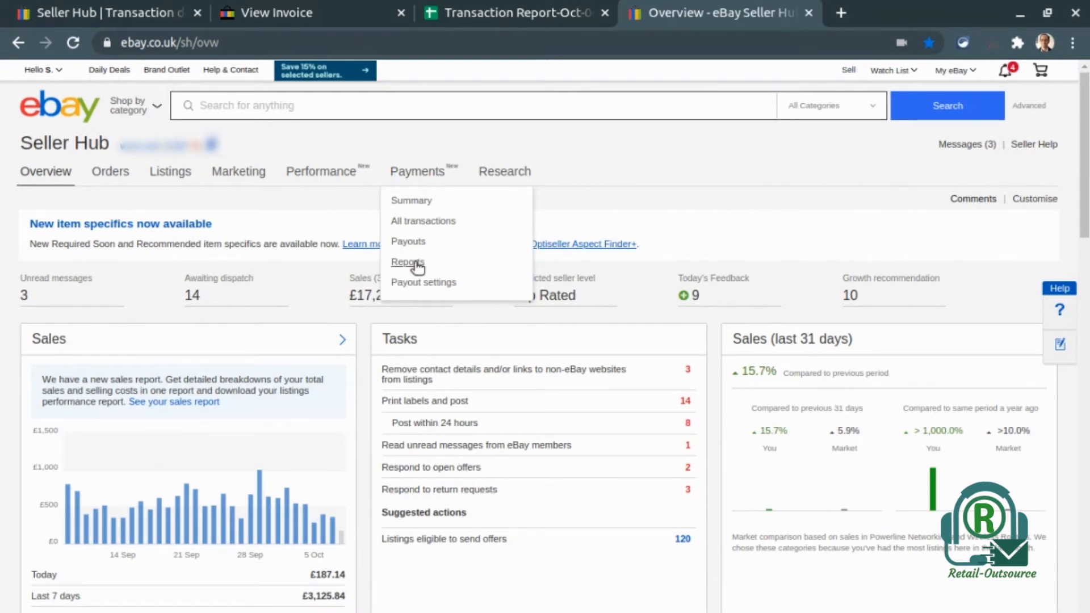
pyautogui.click(408, 263)
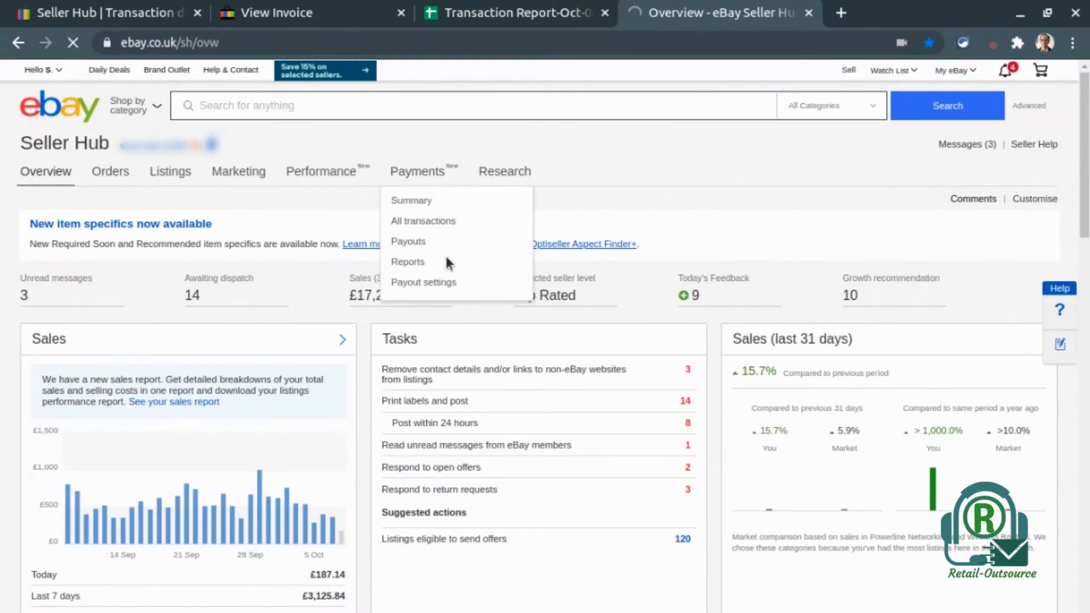
pyautogui.click(408, 261)
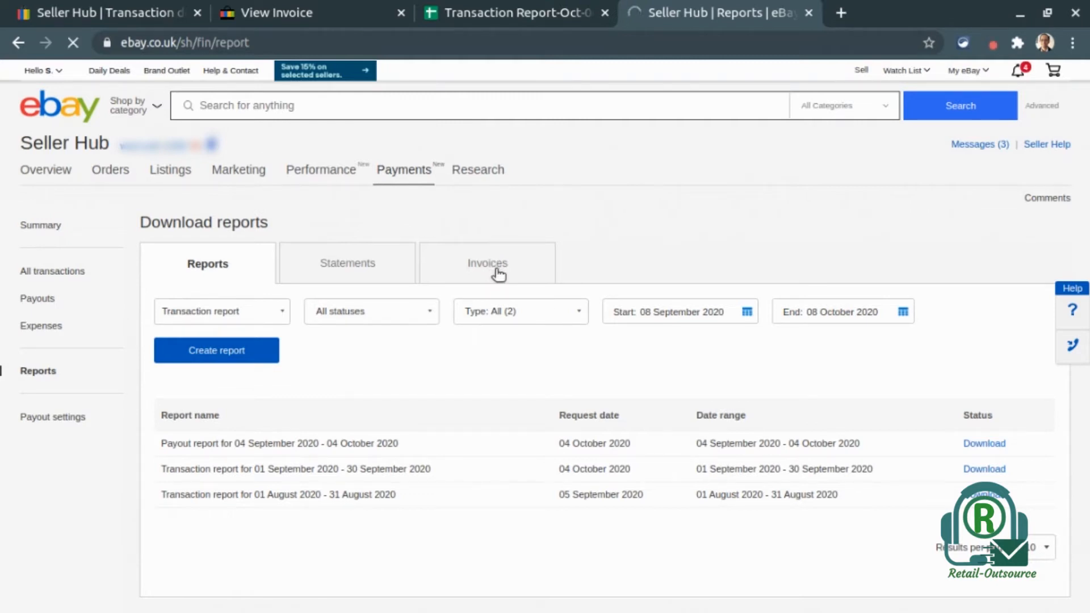
# Switch to the Invoices tab to list the monthly seller invoices.
pyautogui.click(486, 263)
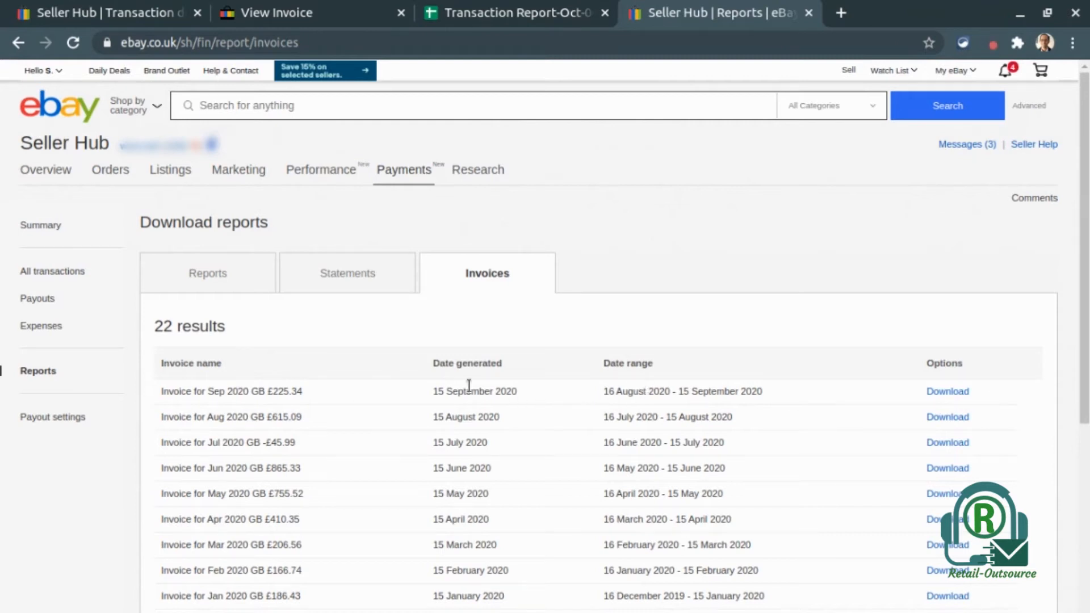
pyautogui.moveTo(426, 395)
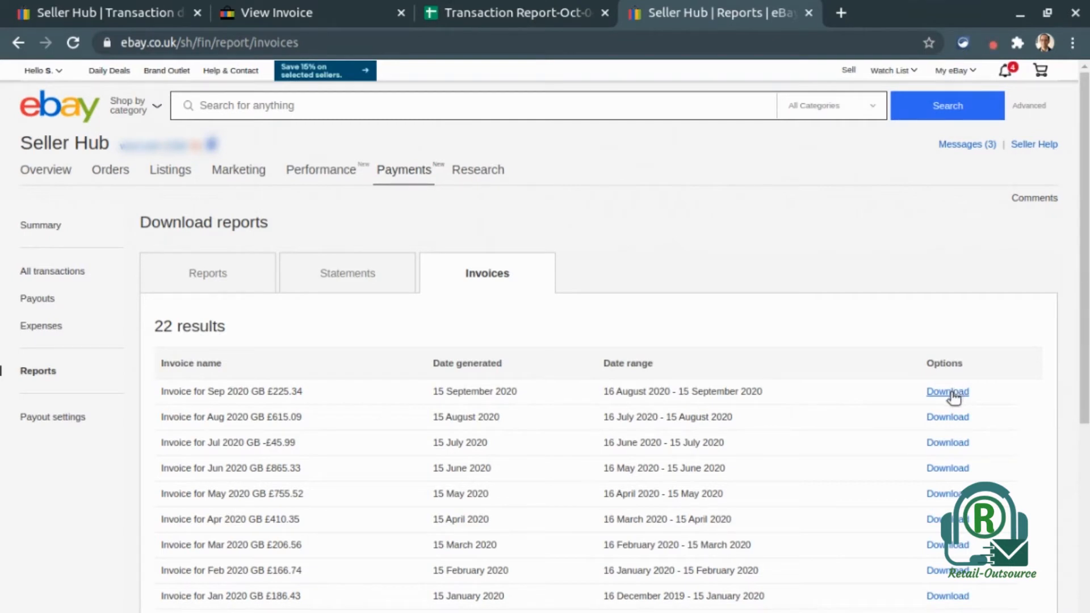
pyautogui.moveTo(925, 381)
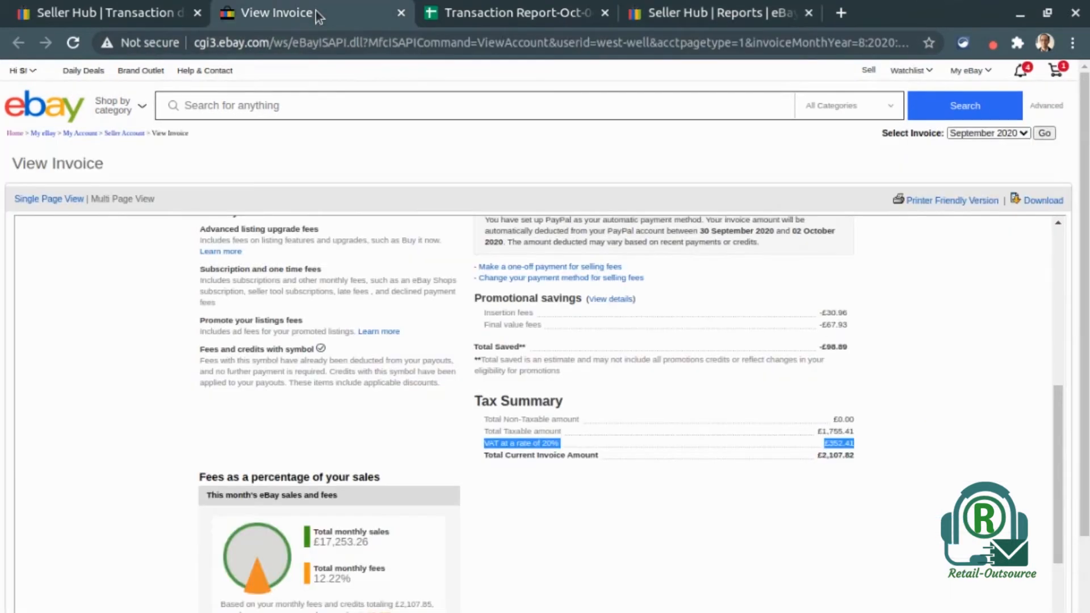
# Highlight the invoice's 'VAT at a rate of 20%' £352.41 line, then return to Invoices.
pyautogui.scroll(3)
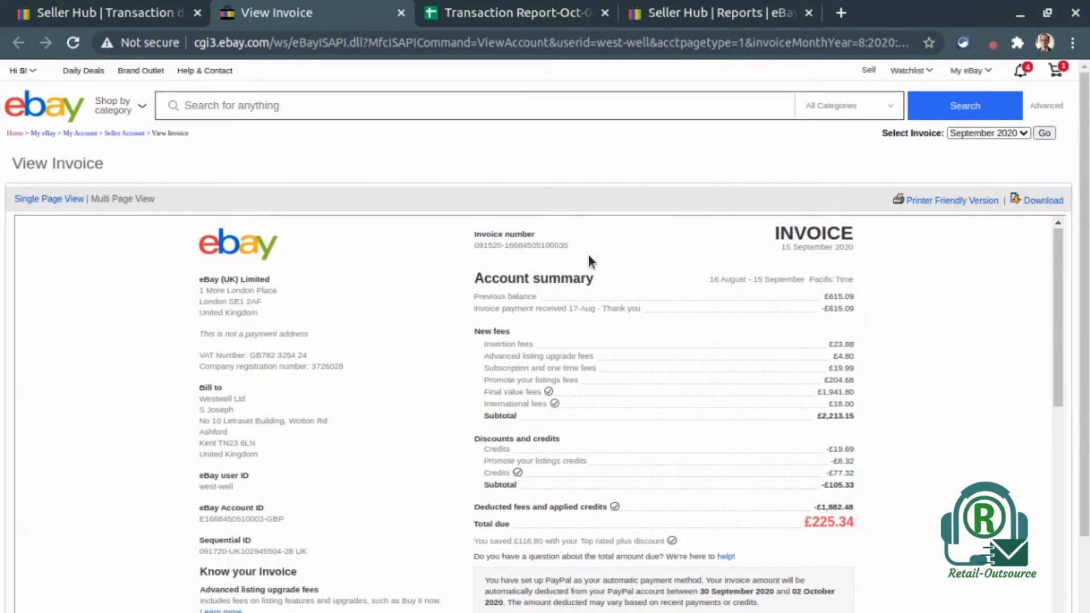
pyautogui.scroll(-3)
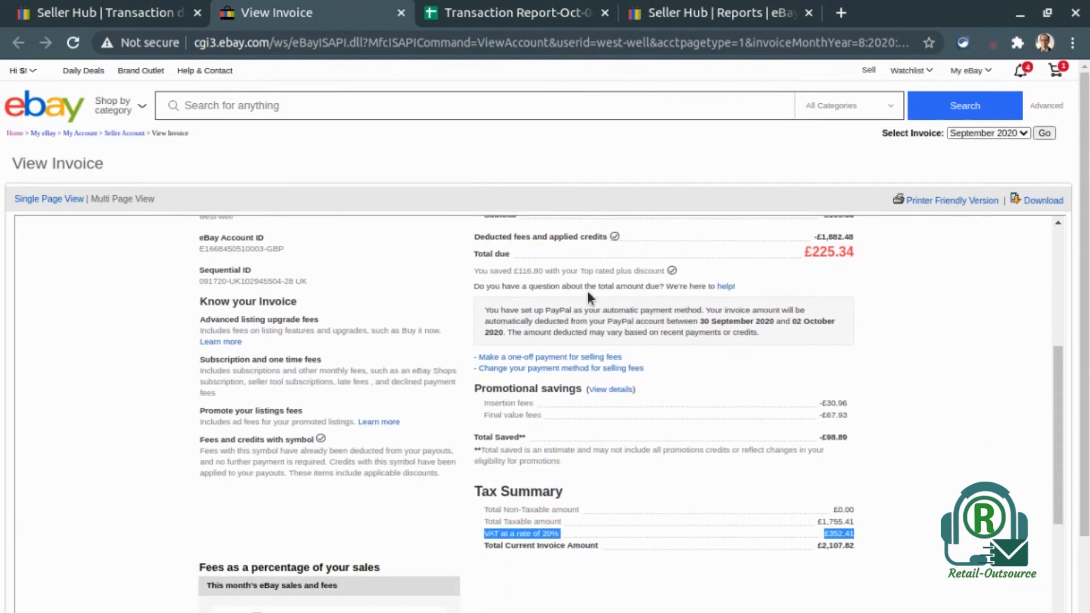
pyautogui.moveTo(492, 474)
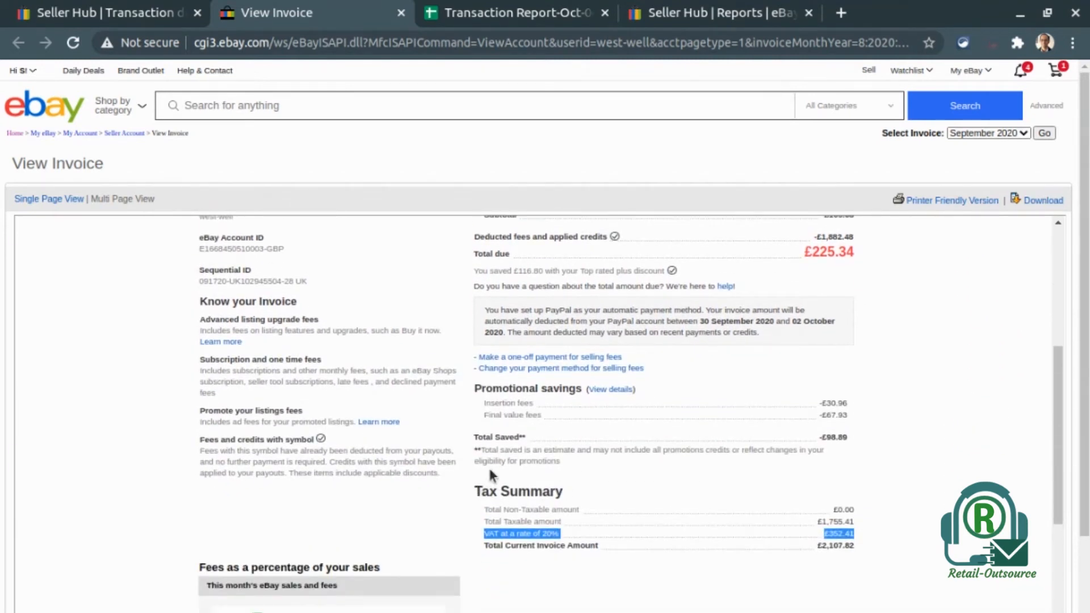
pyautogui.scroll(-3)
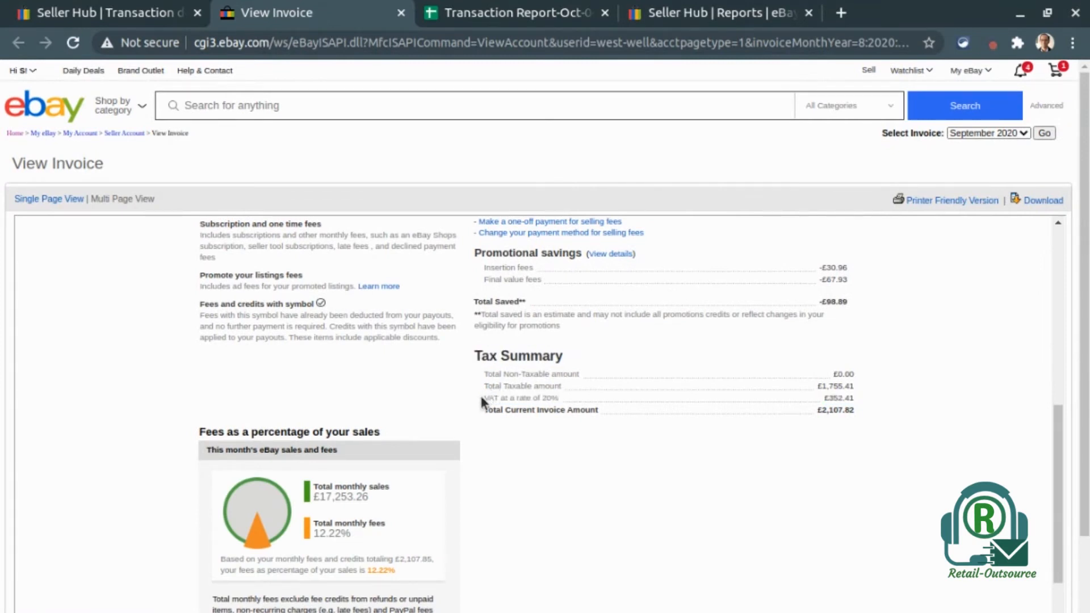
pyautogui.doubleClick(490, 397)
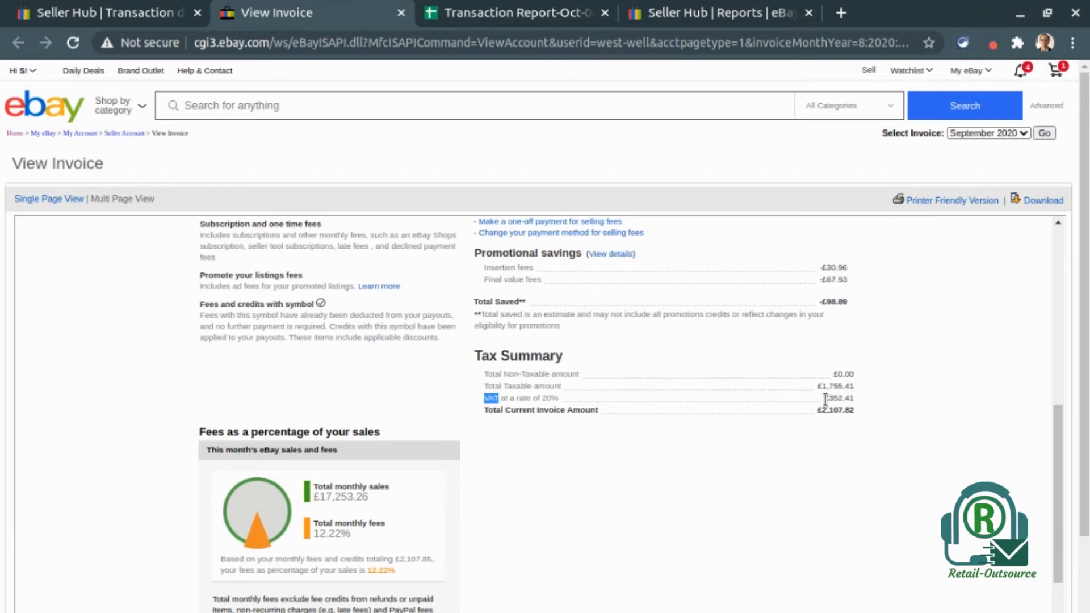
pyautogui.moveTo(490, 398); pyautogui.dragTo(855, 398)
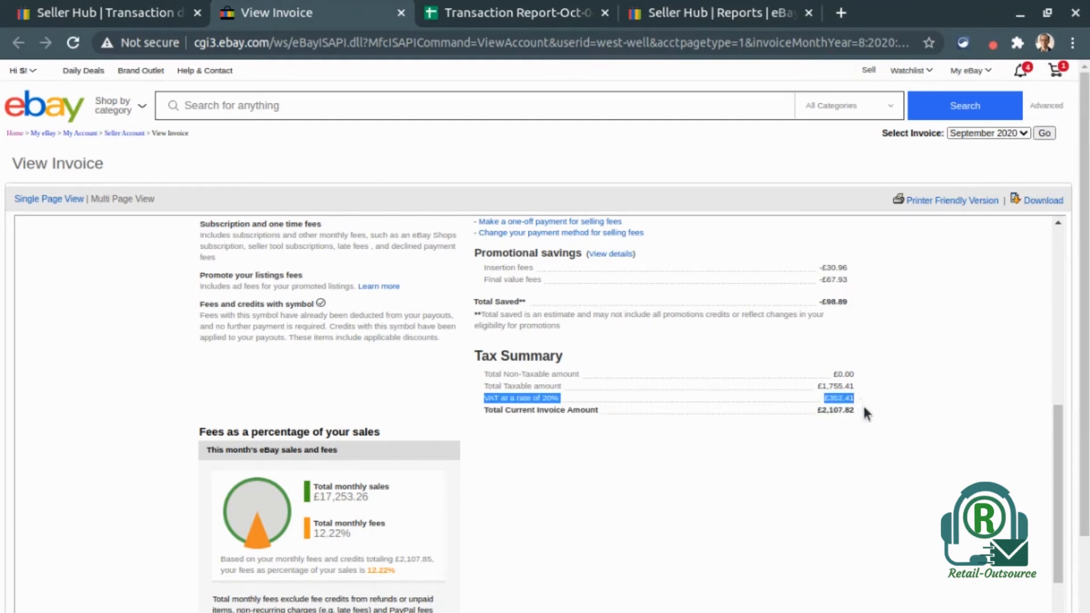
pyautogui.moveTo(761, 413)
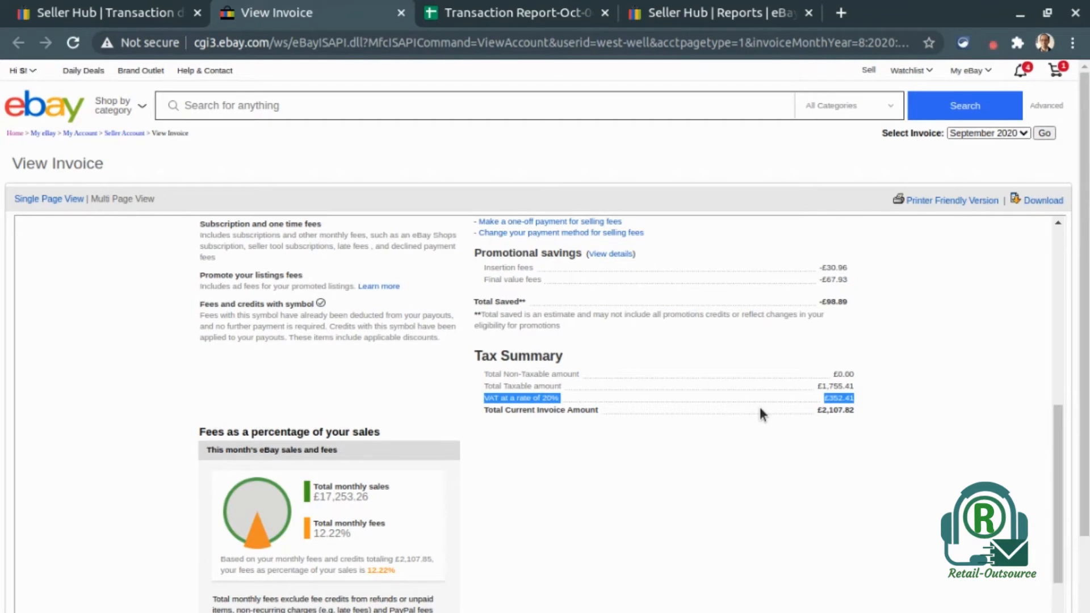
pyautogui.click(104, 13)
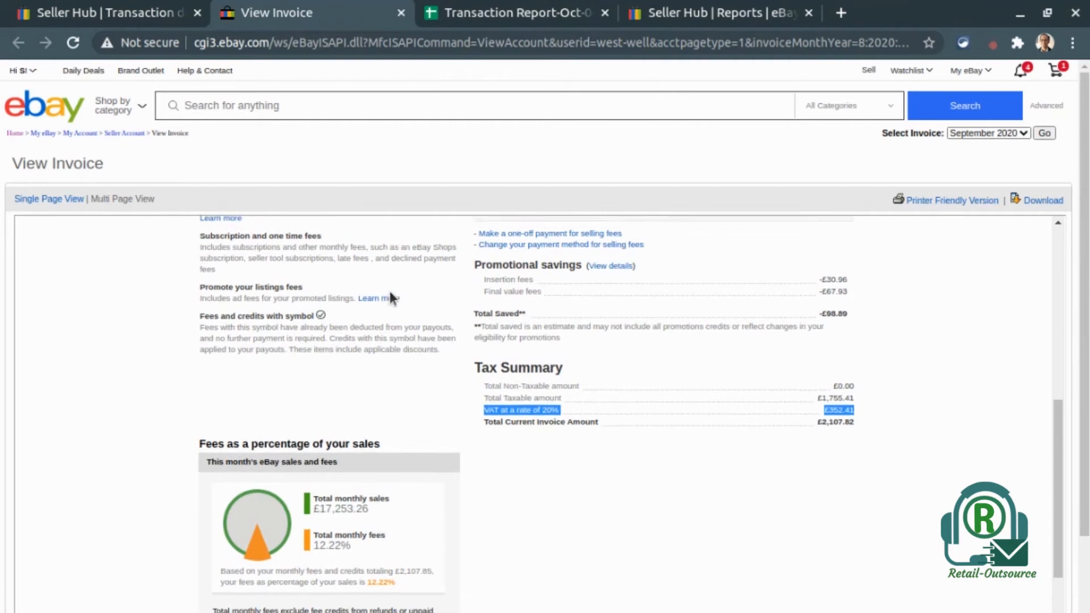
pyautogui.click(715, 12)
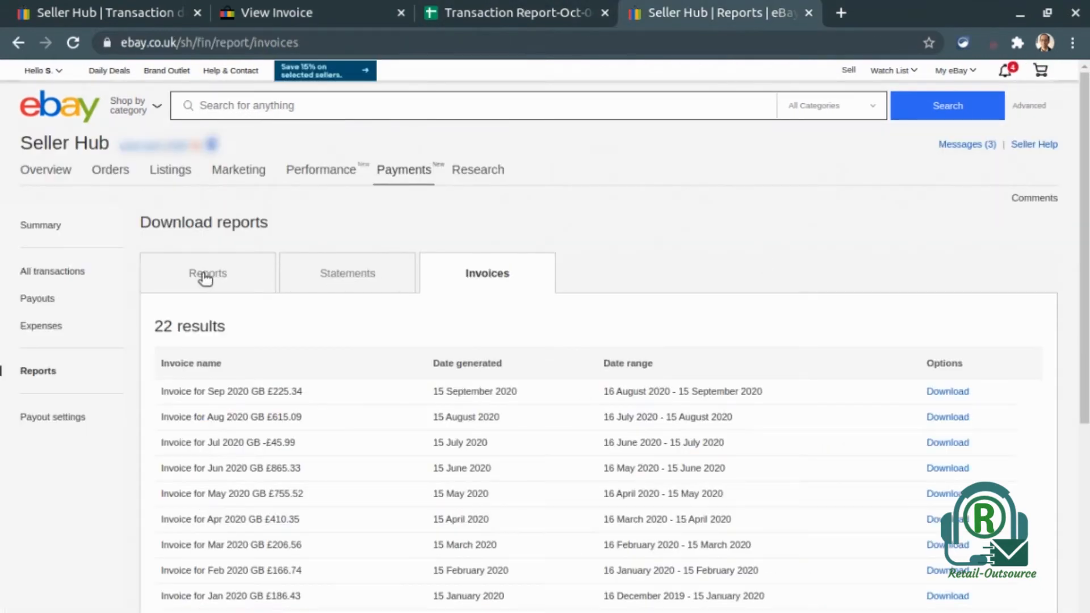
# Return to the transaction reports list and open the downloaded transaction report spreadsheet.
pyautogui.click(207, 272)
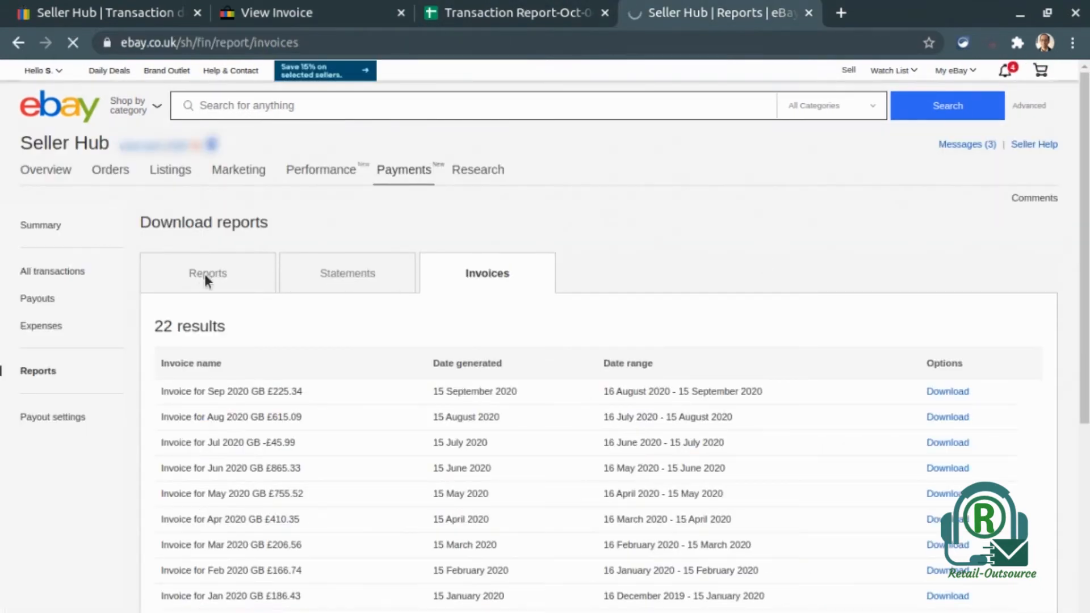
pyautogui.click(207, 272)
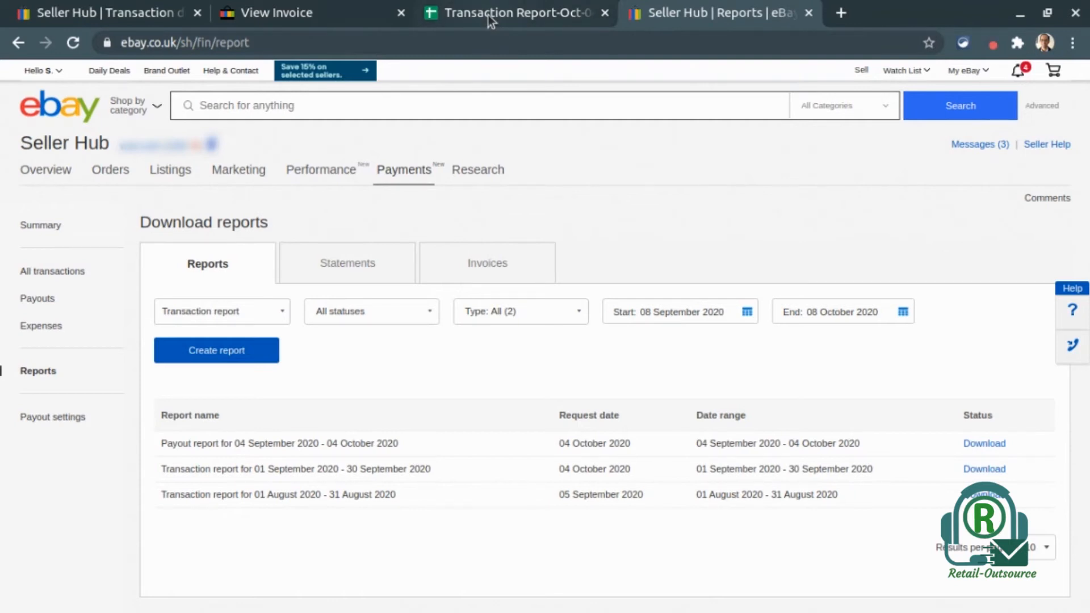
pyautogui.click(515, 12)
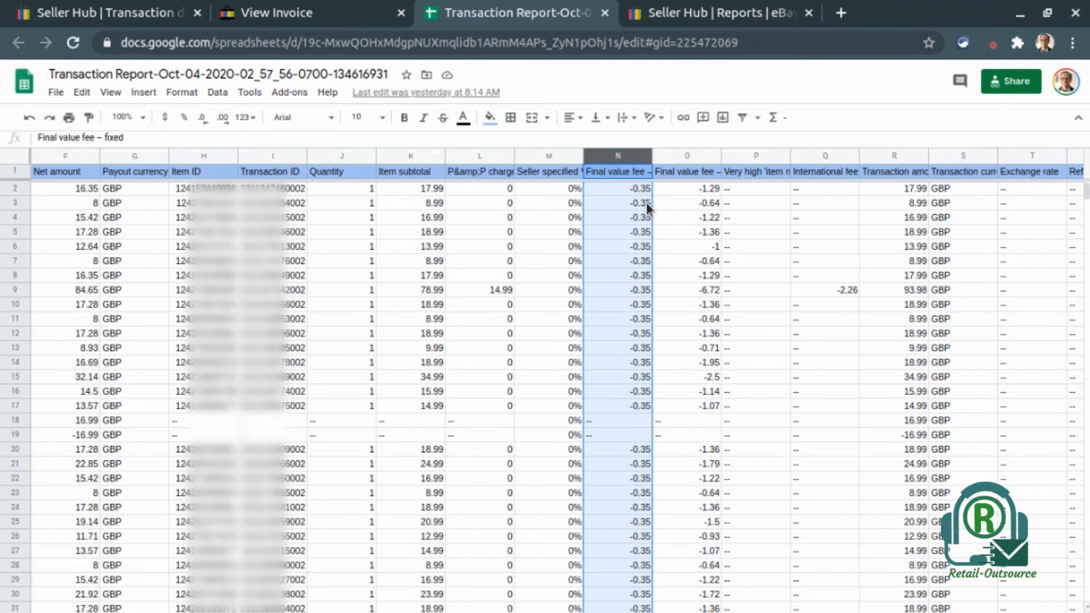
pyautogui.moveTo(632, 323)
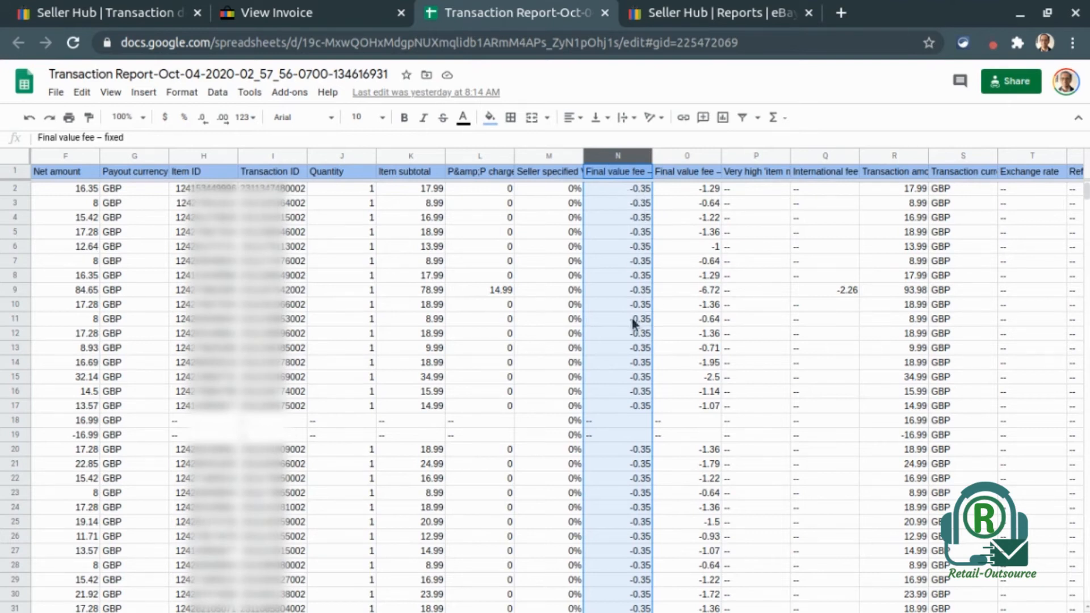
pyautogui.moveTo(624, 335)
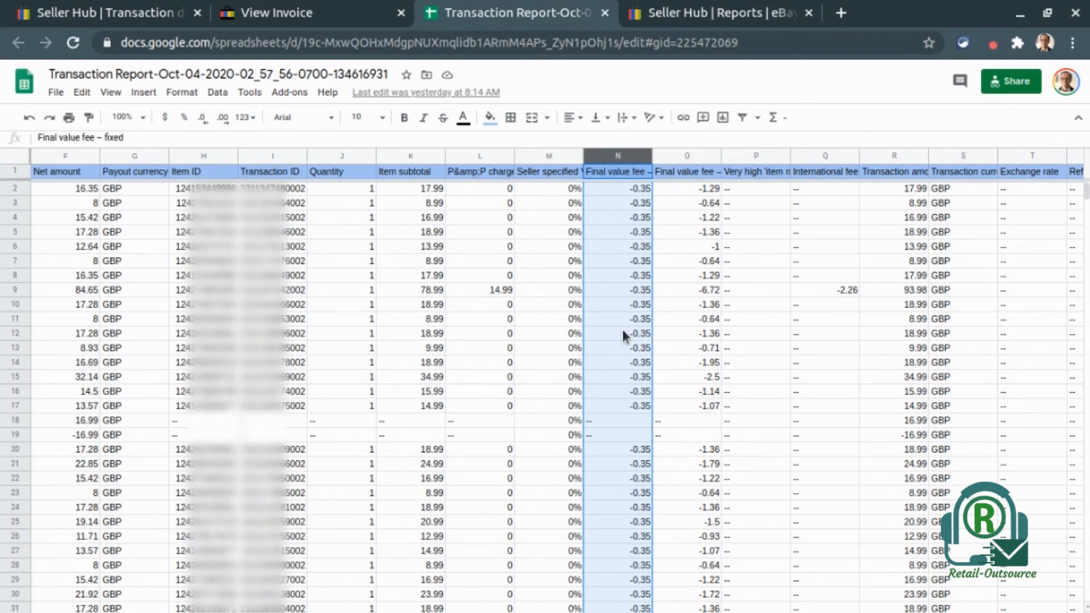
pyautogui.moveTo(631, 212)
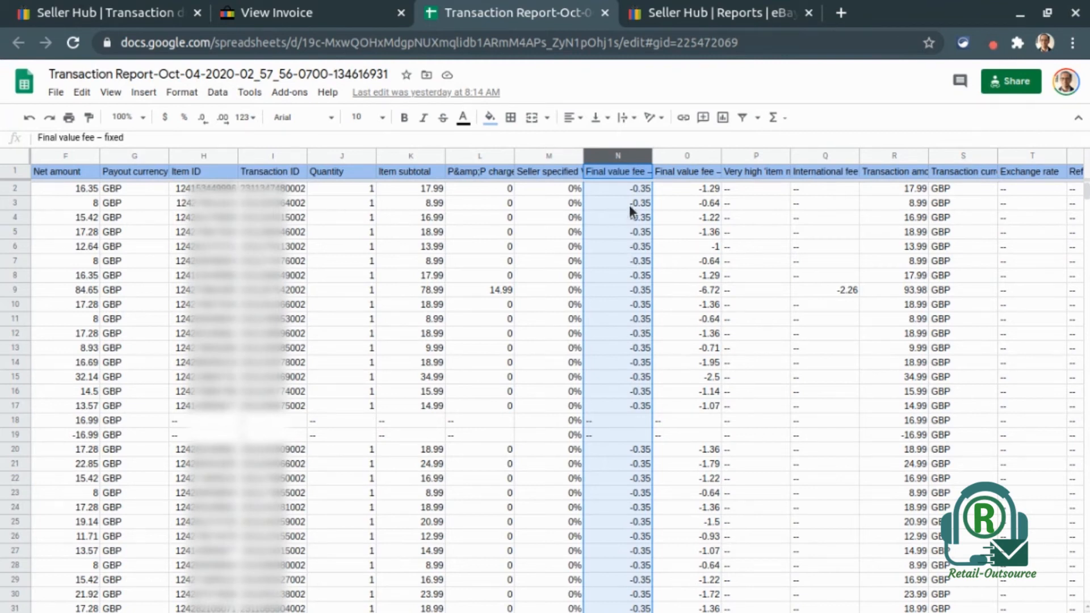
pyautogui.moveTo(631, 202)
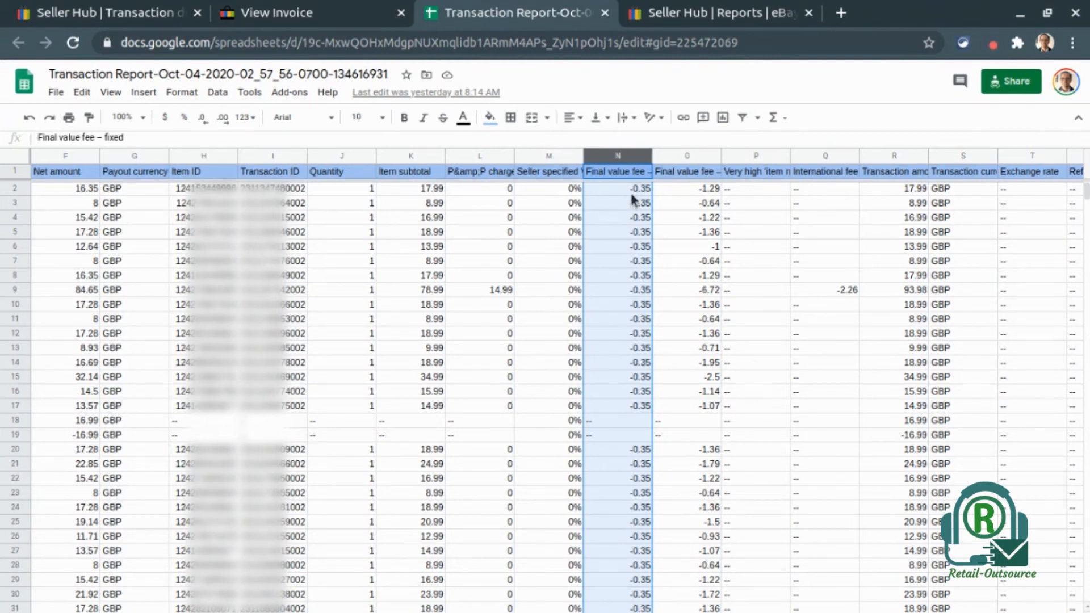
pyautogui.moveTo(638, 197)
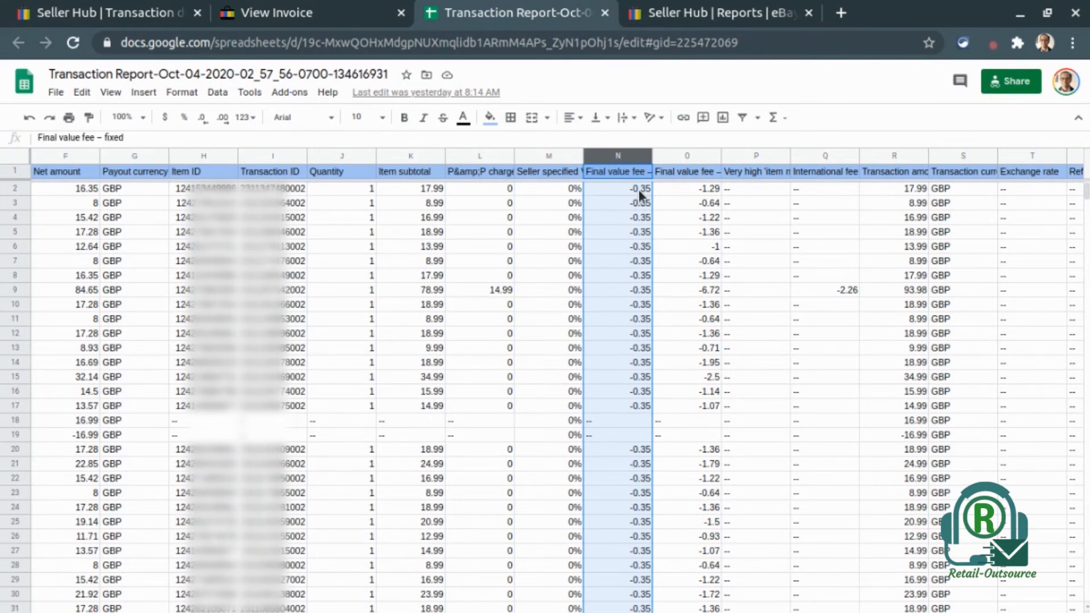
pyautogui.moveTo(711, 205)
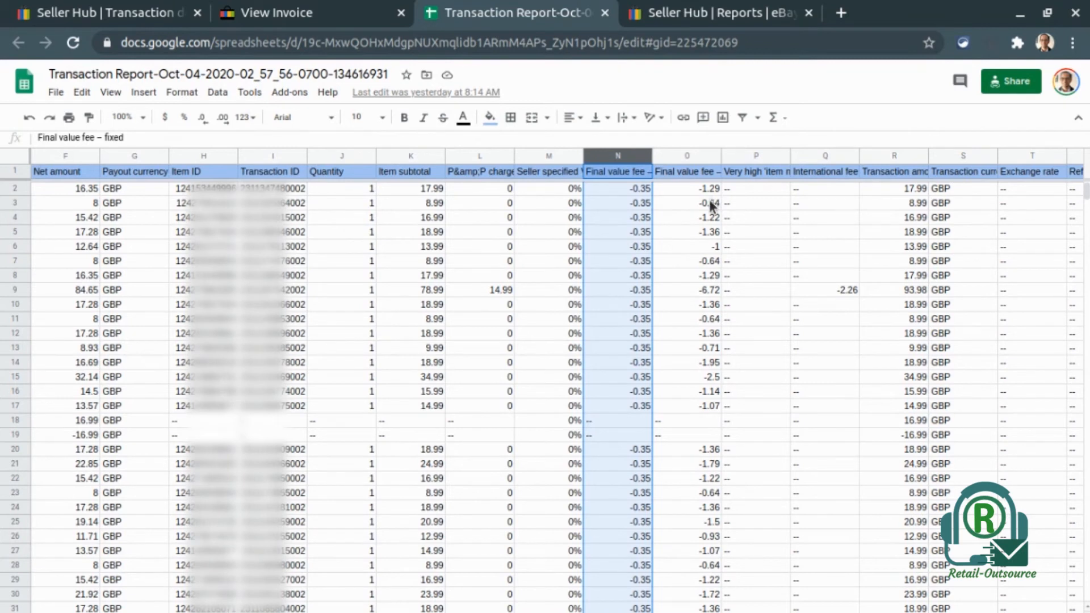
pyautogui.moveTo(695, 222)
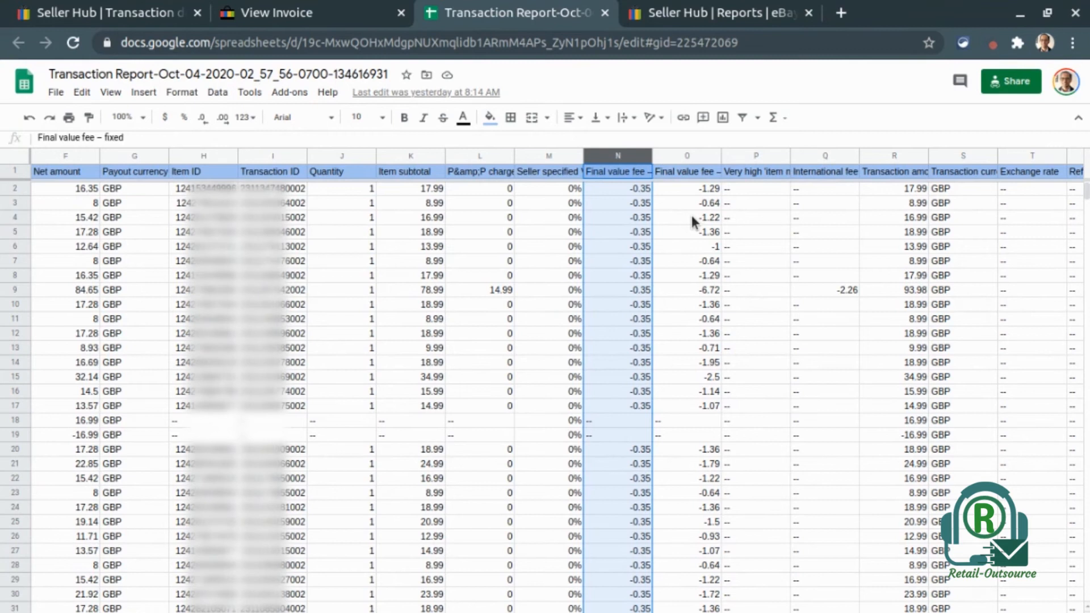
pyautogui.click(687, 155)
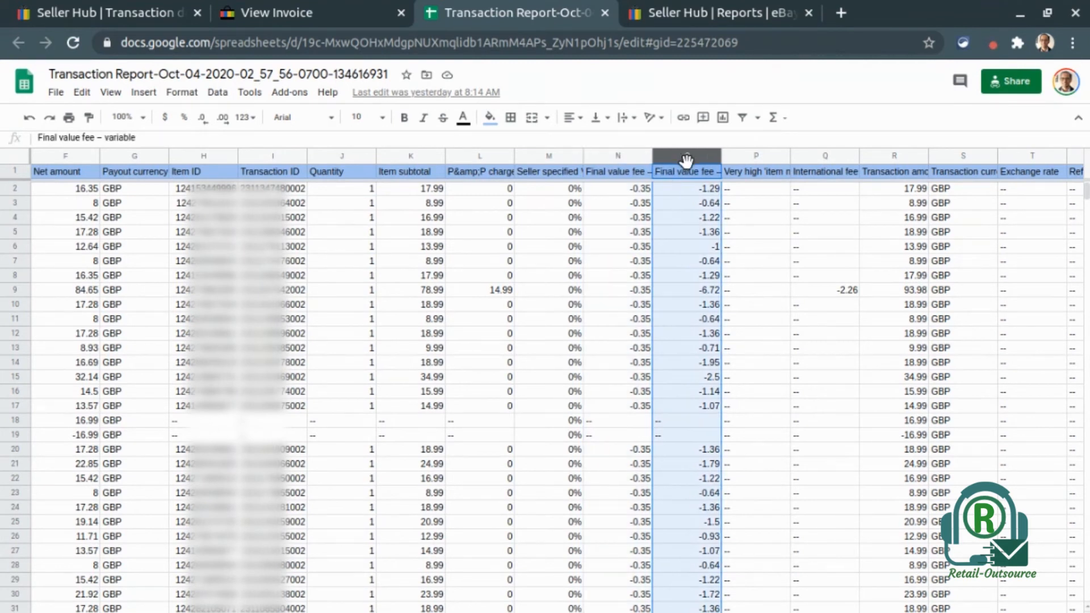
pyautogui.moveTo(728, 288)
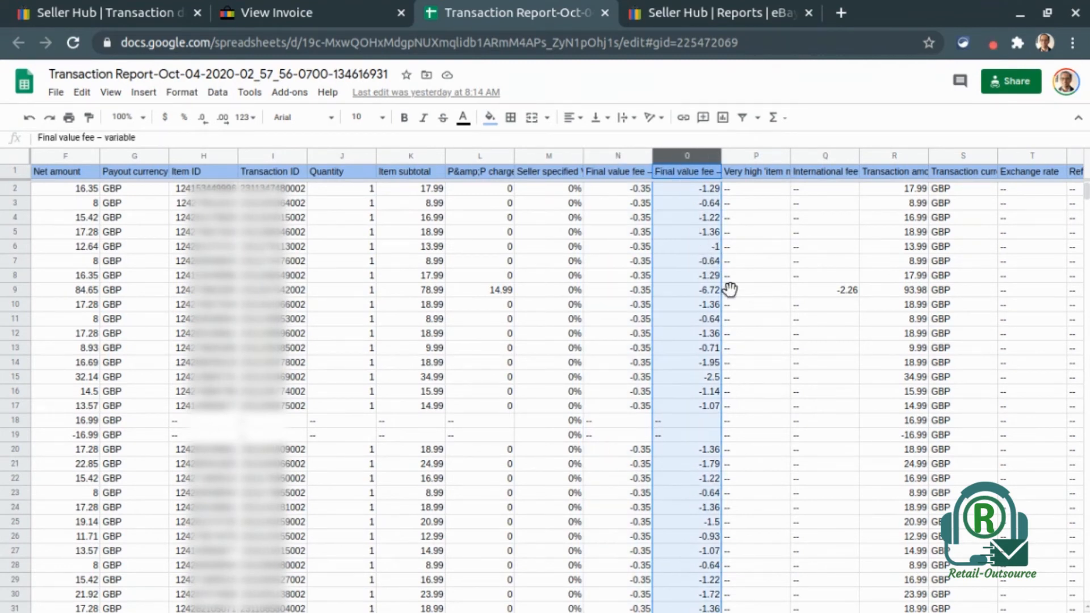
pyautogui.moveTo(691, 257)
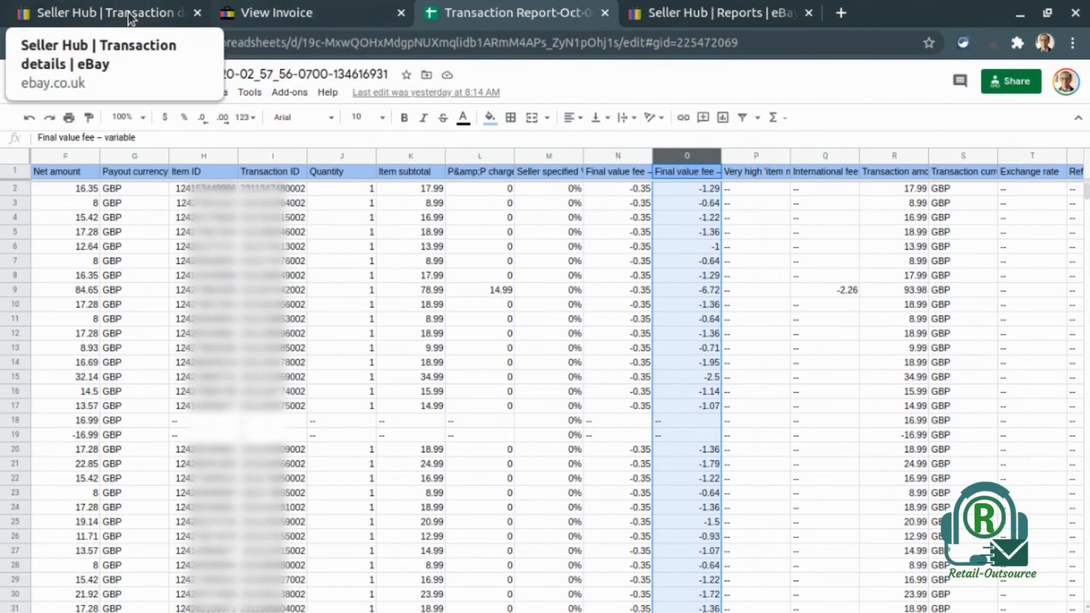
pyautogui.click(104, 12)
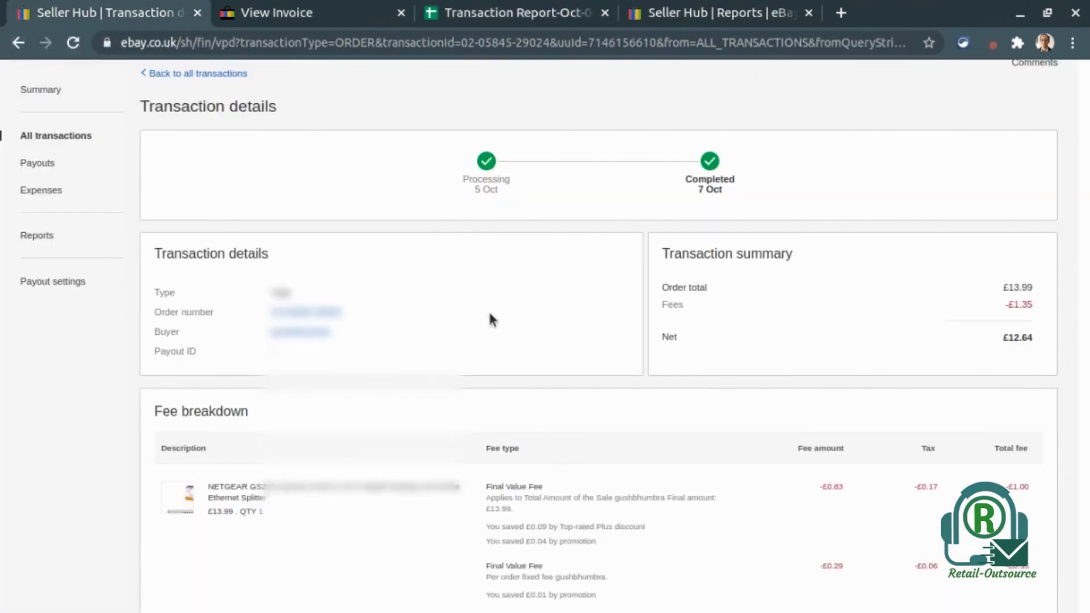
pyautogui.scroll(-3)
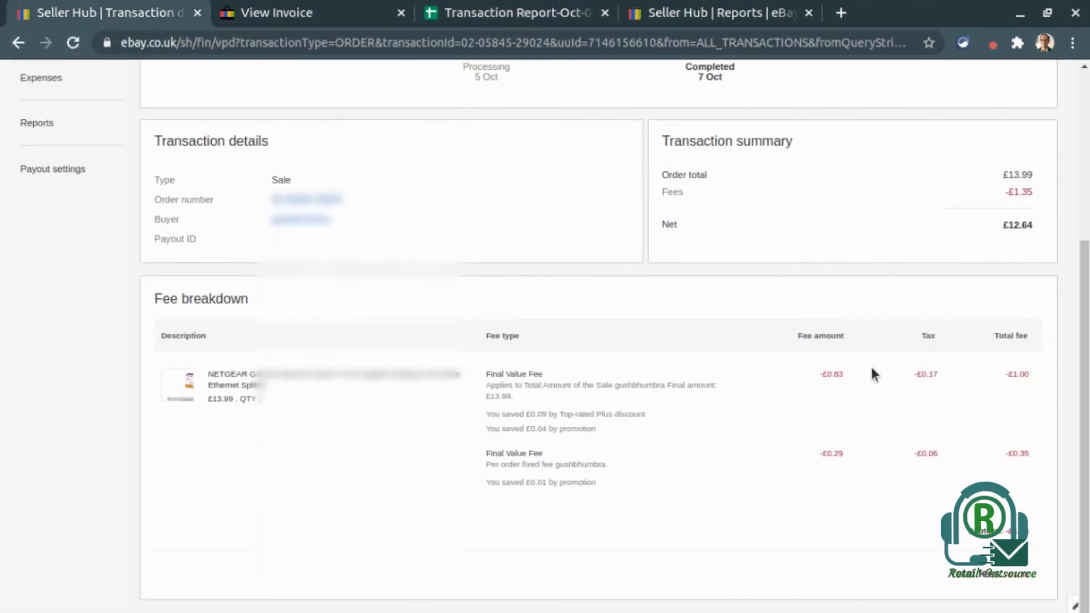
pyautogui.moveTo(806, 347)
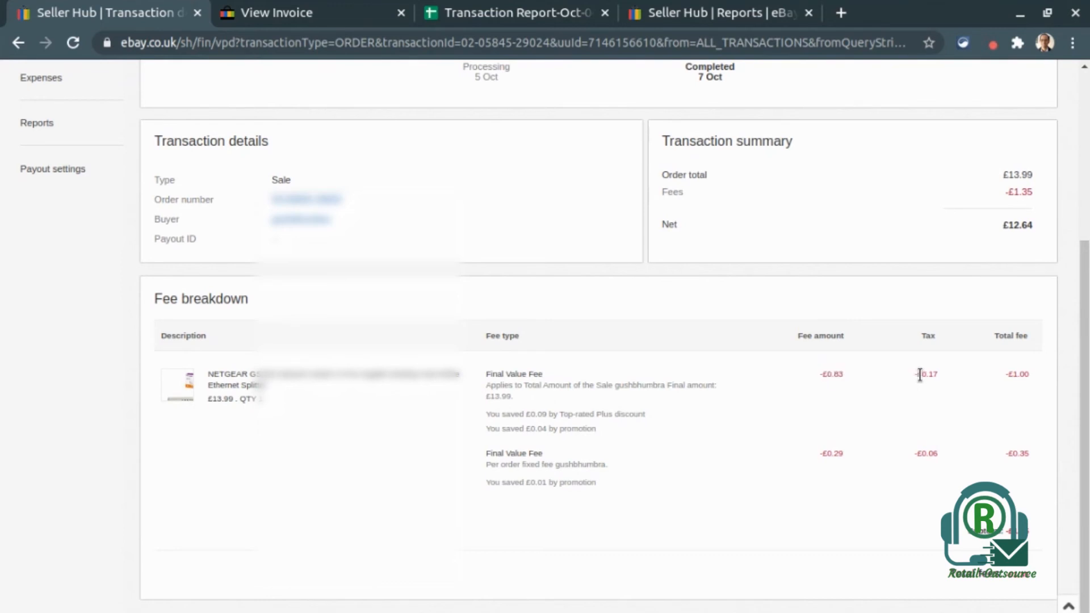
pyautogui.doubleClick(926, 375)
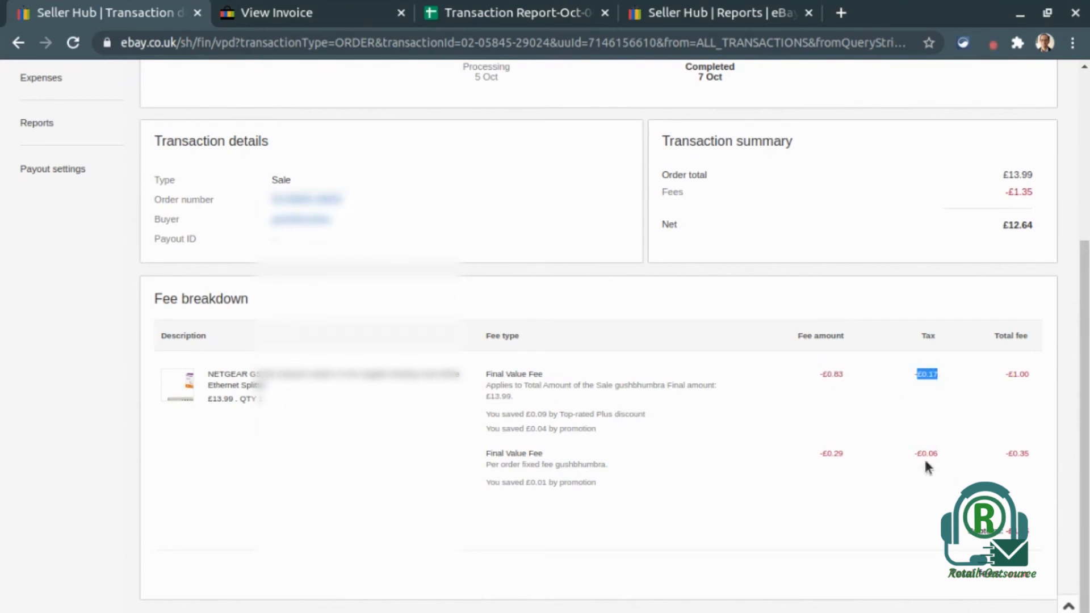
pyautogui.moveTo(761, 466)
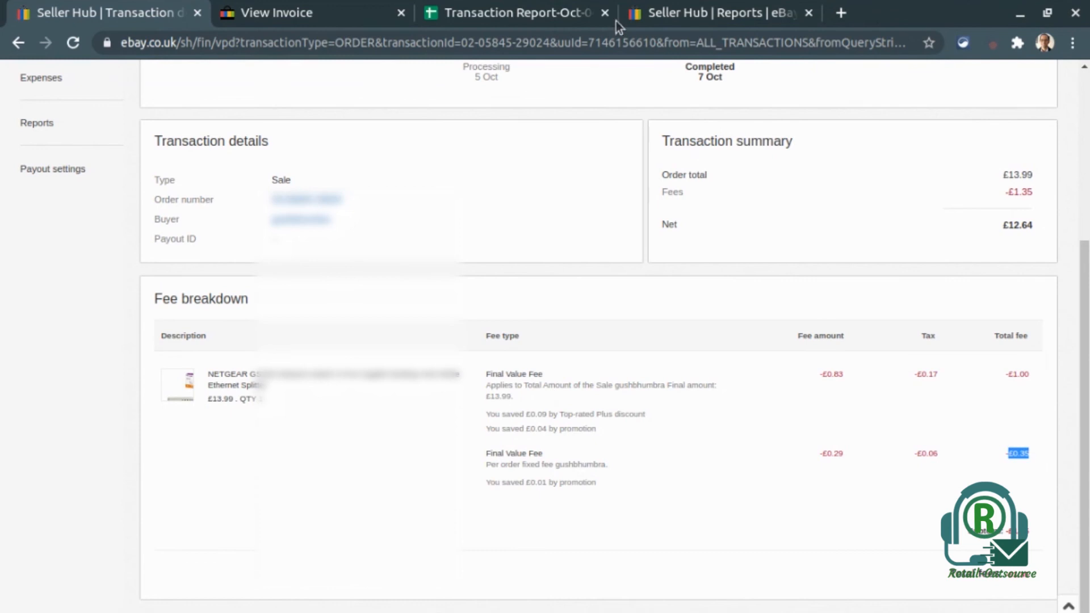
pyautogui.click(510, 12)
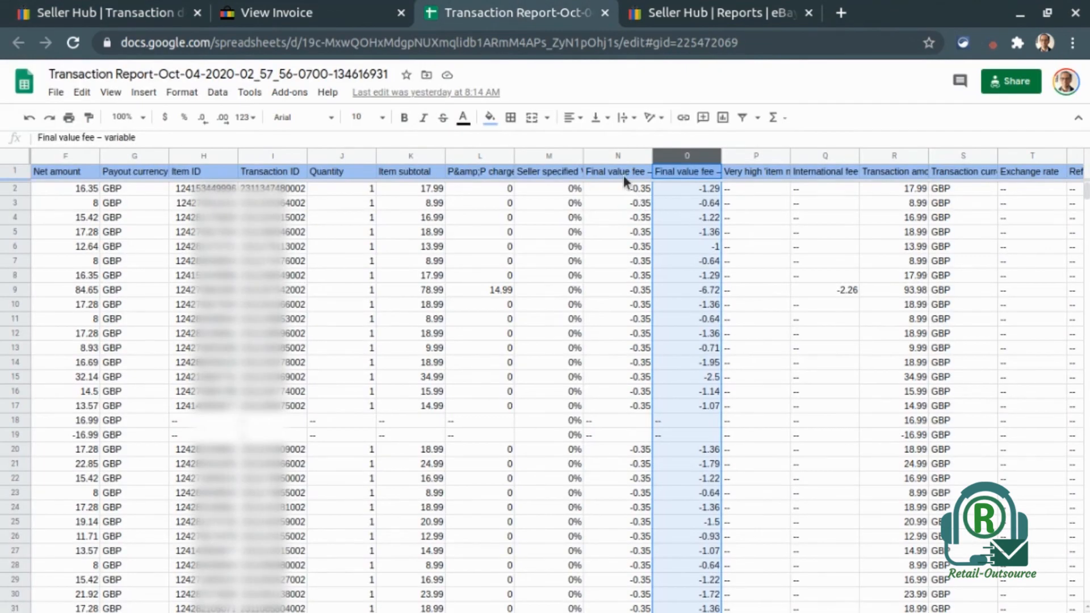
# Recheck the fixed final value fee column, the invoice VAT line, and transaction fee breakdown.
pyautogui.click(616, 171)
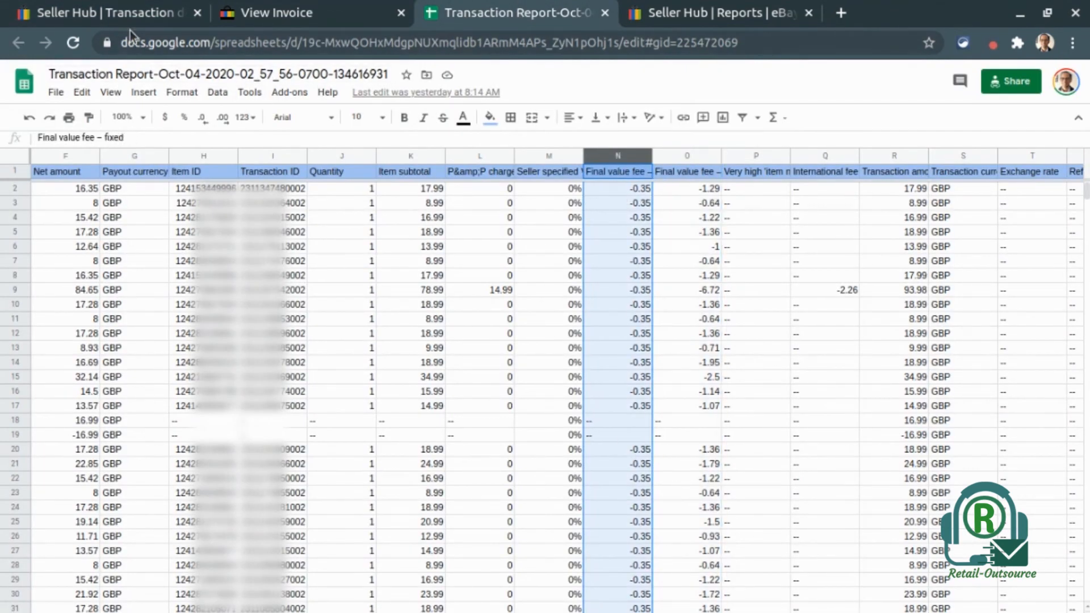
pyautogui.click(278, 12)
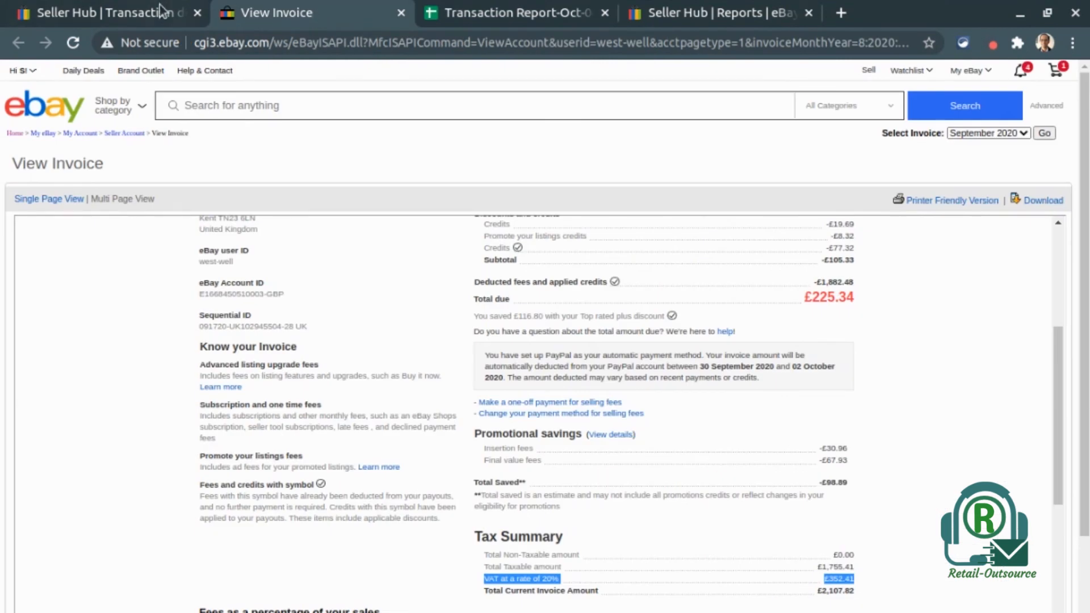
pyautogui.click(104, 13)
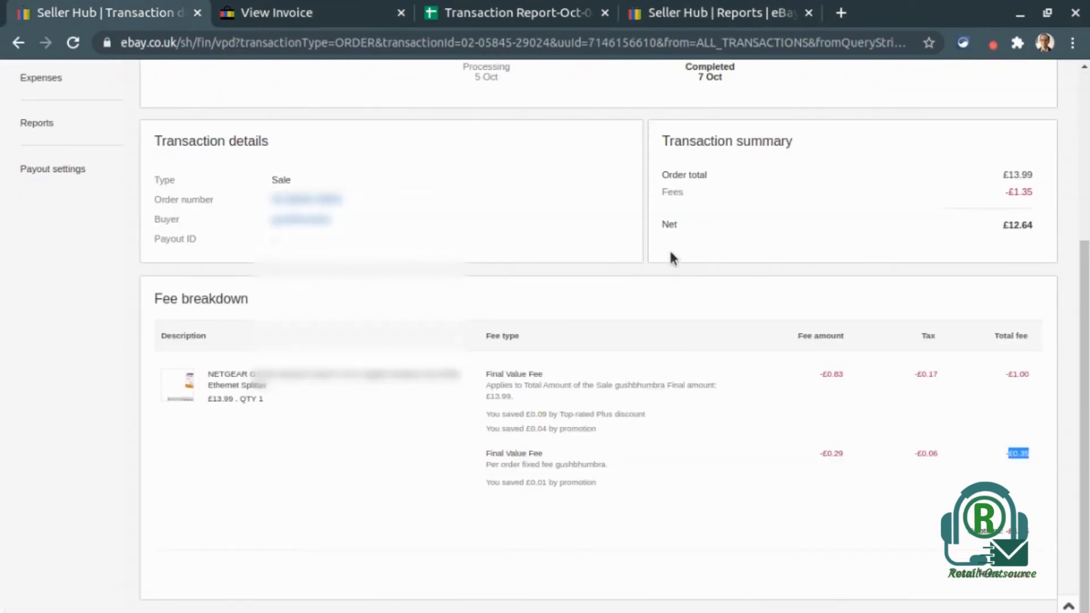